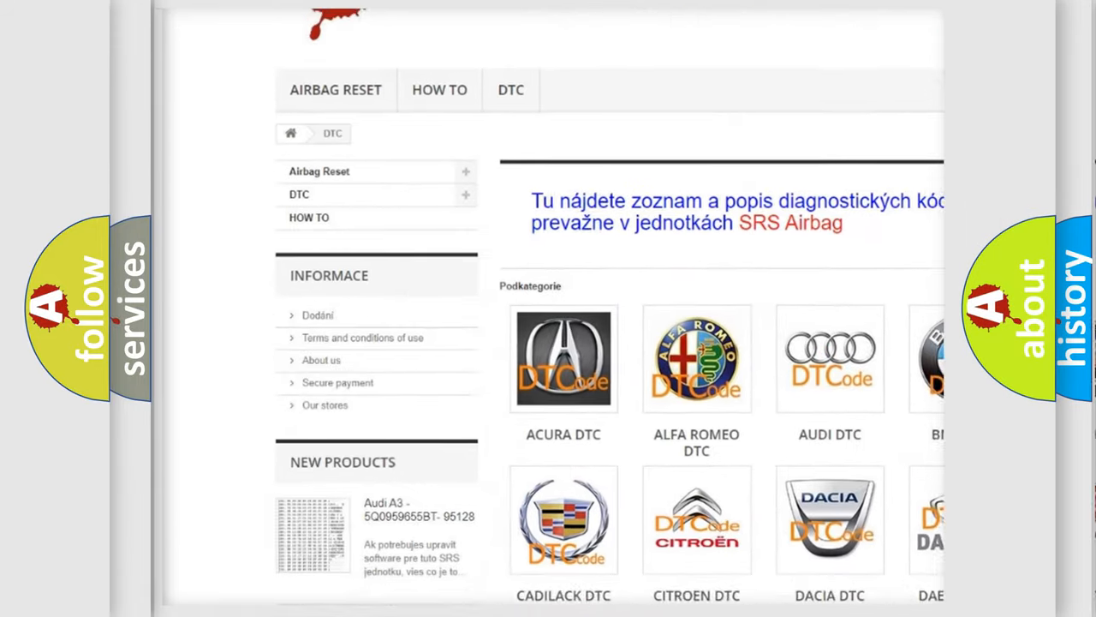
scroll("down", 3)
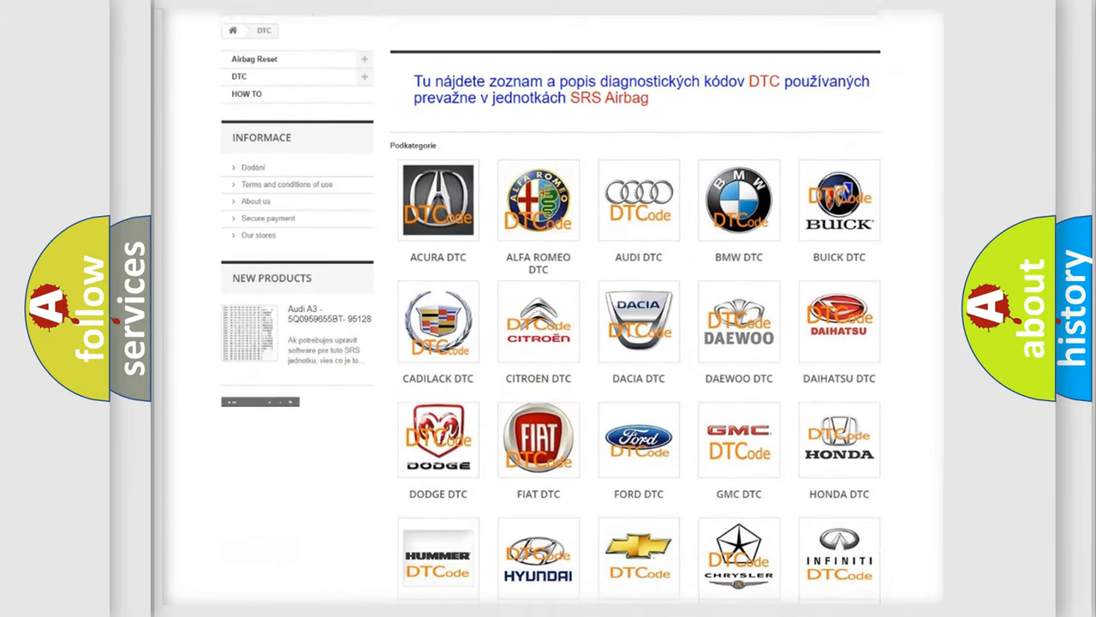
scroll("down", 3)
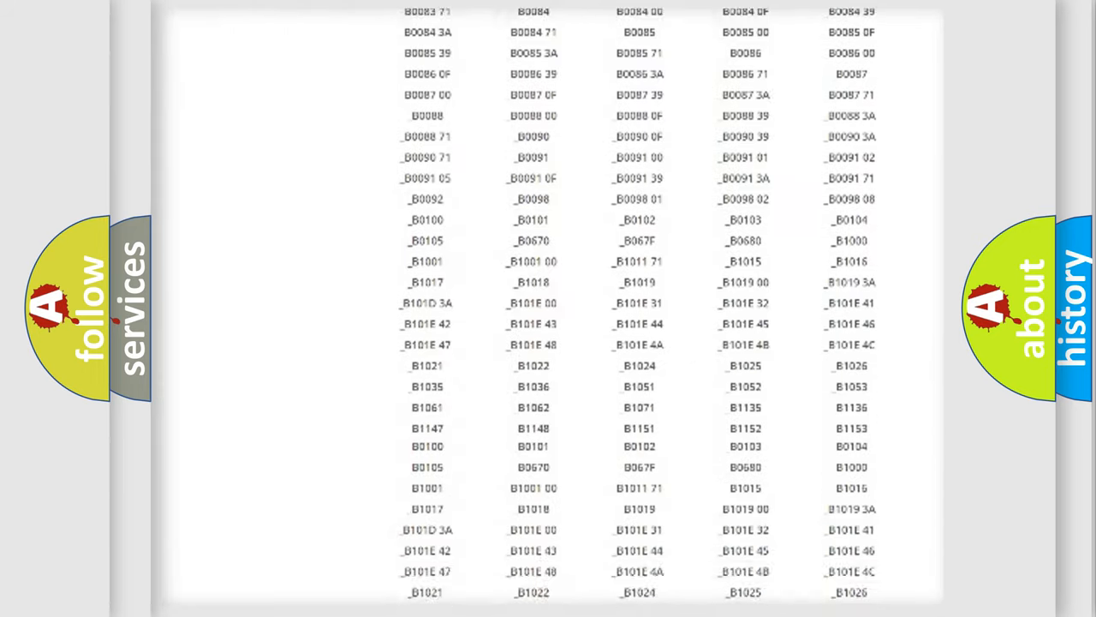
scroll("down", 3)
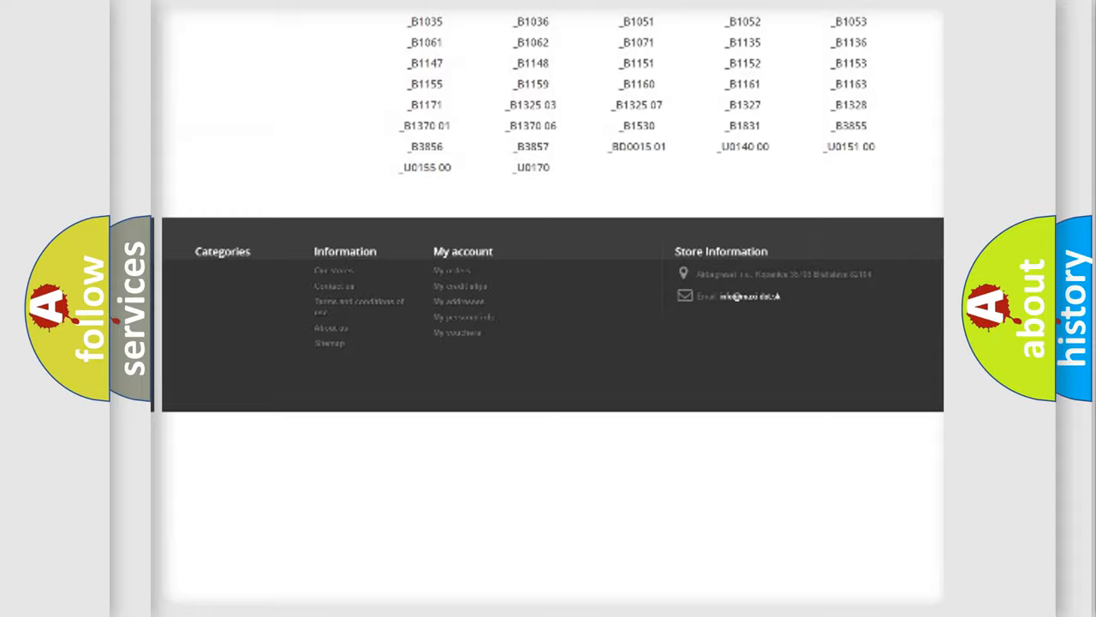
scroll("up", 3)
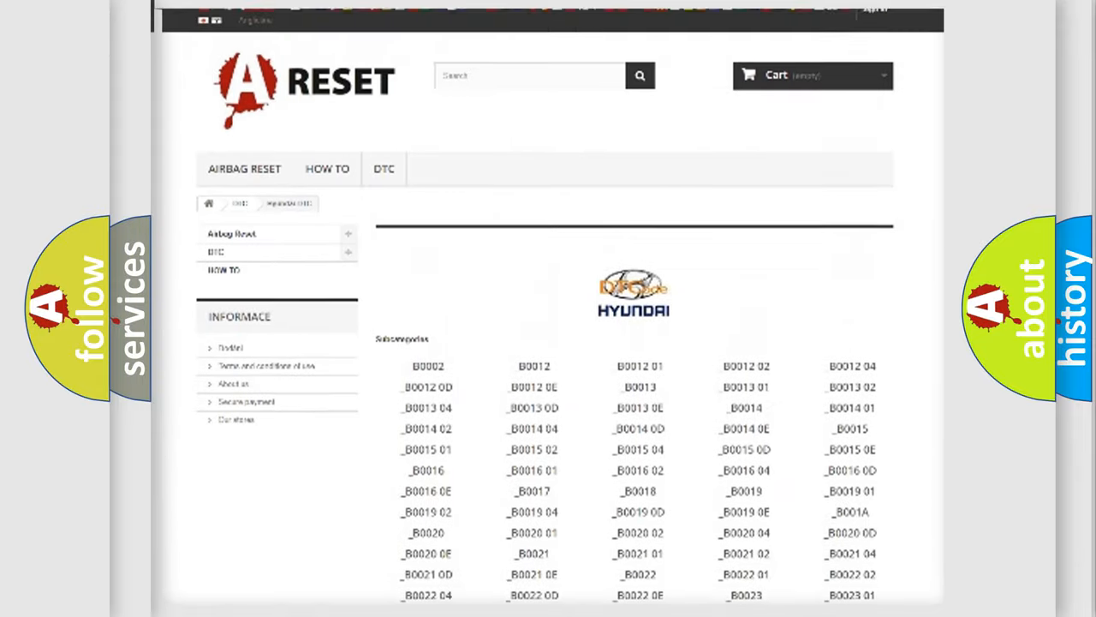